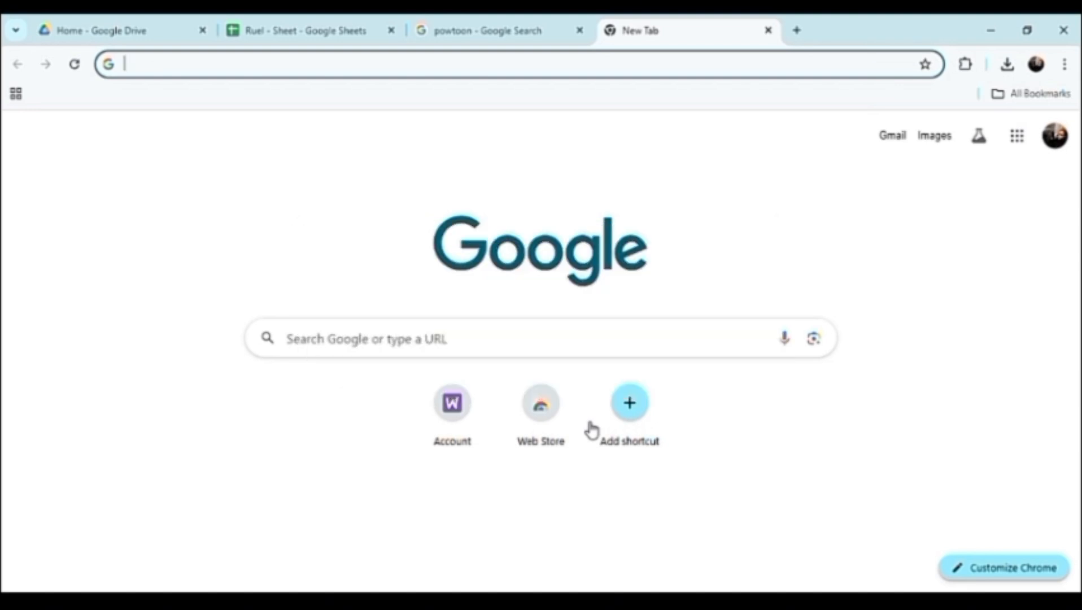
Switch to the 'powtoon' Google Search tab and open the sponsored Powtoon result.
click(500, 30)
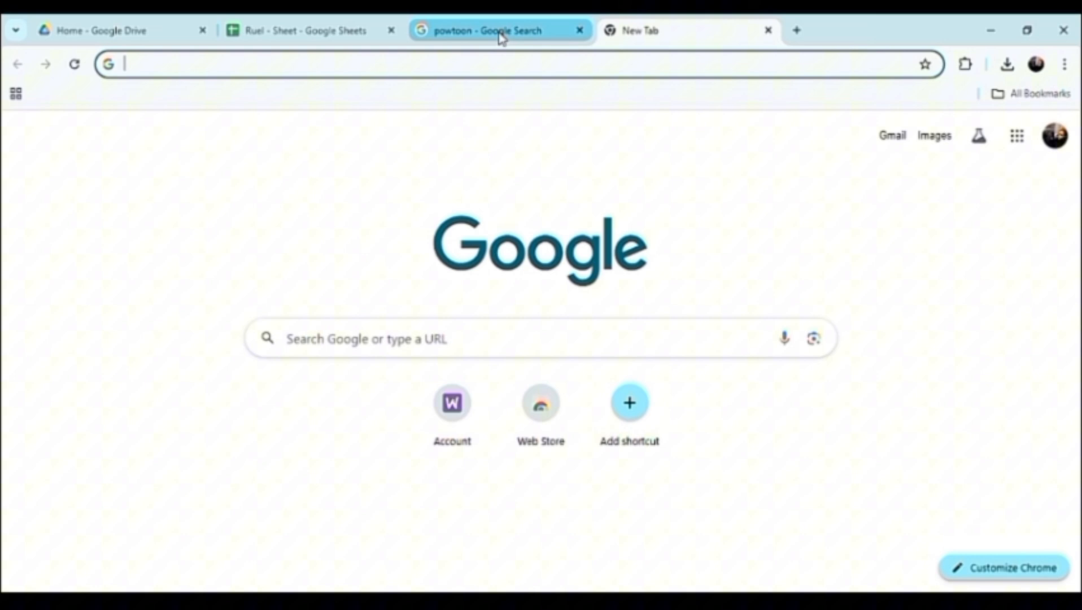
click(497, 30)
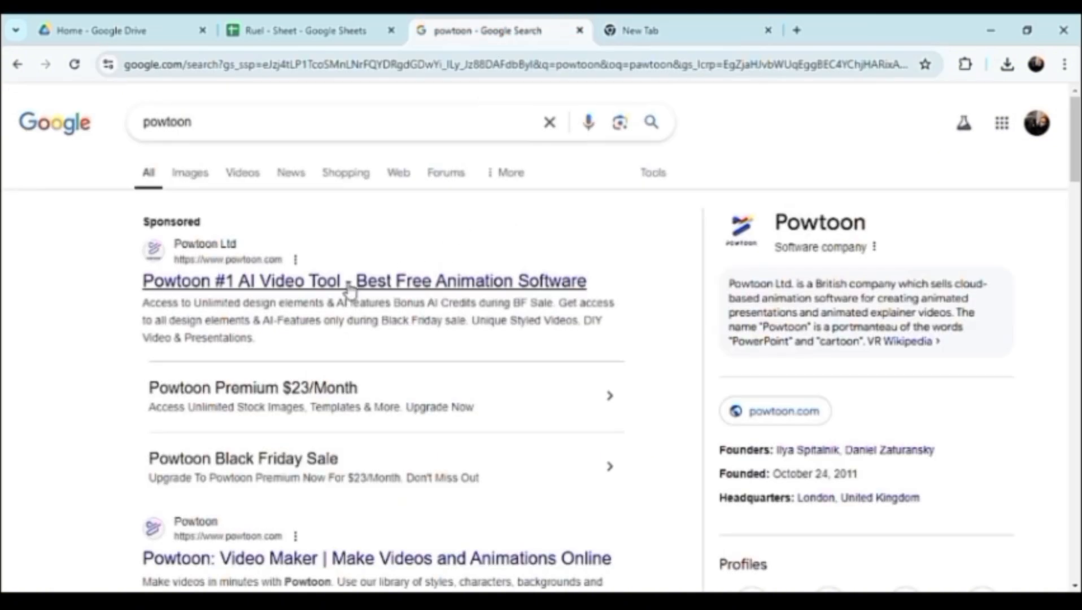
click(363, 281)
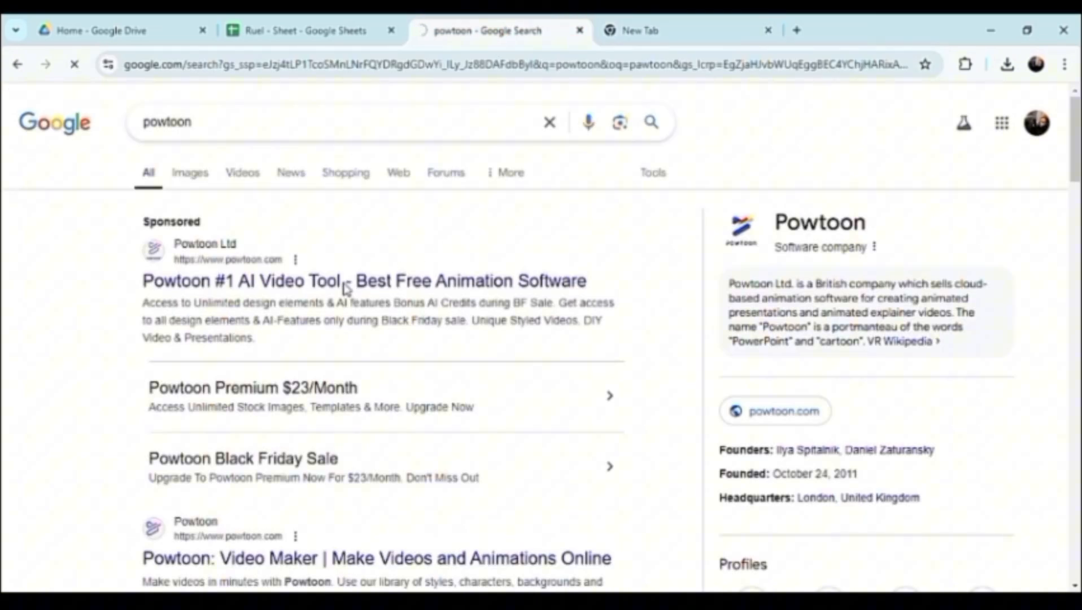
click(363, 280)
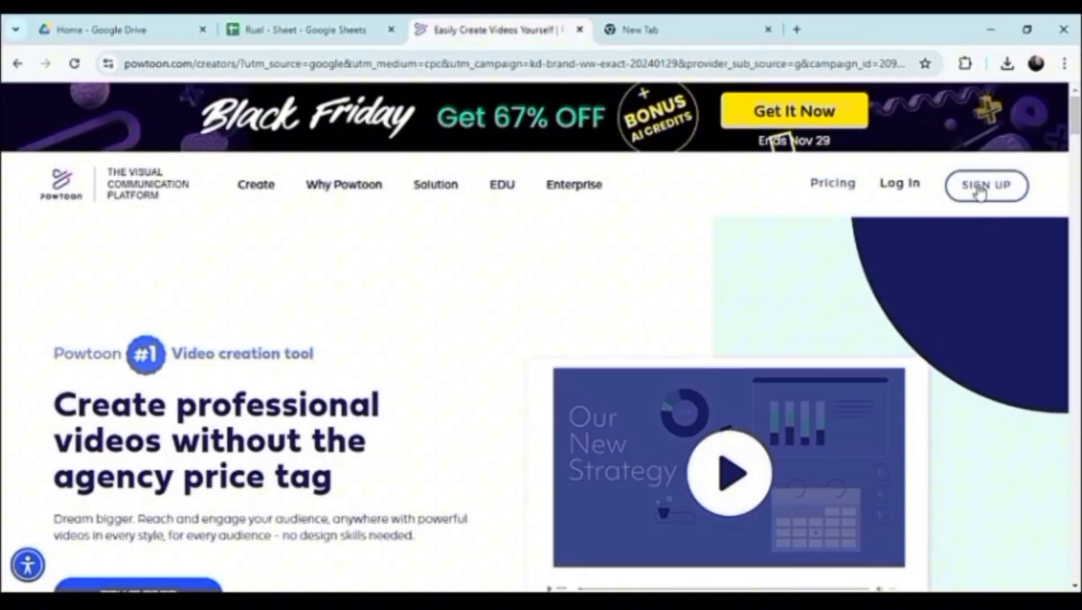
Start registering a Powtoon account with the homepage SIGN UP button.
click(985, 185)
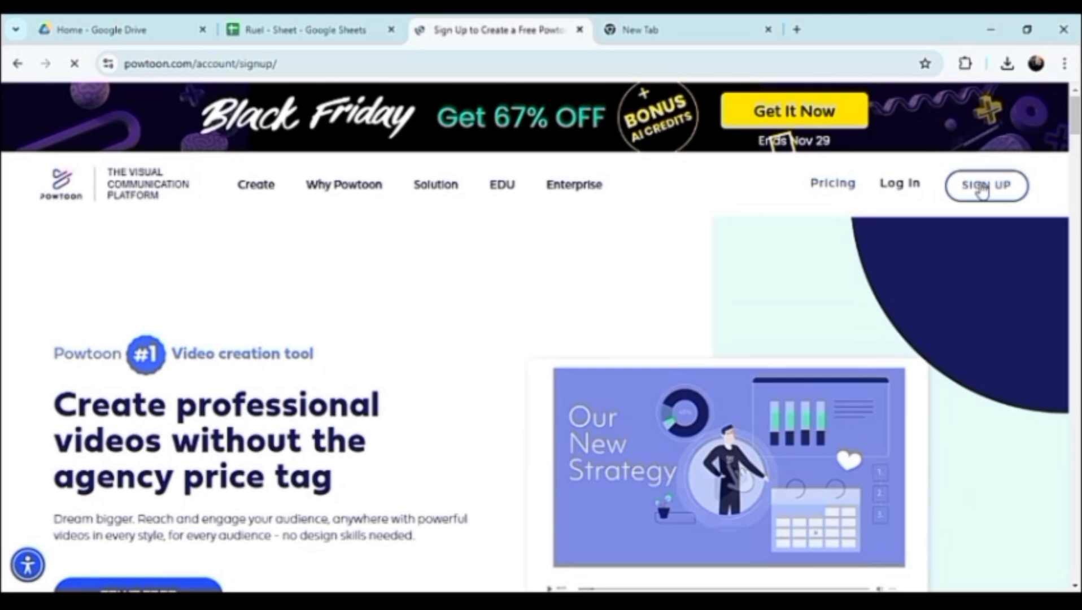
click(985, 186)
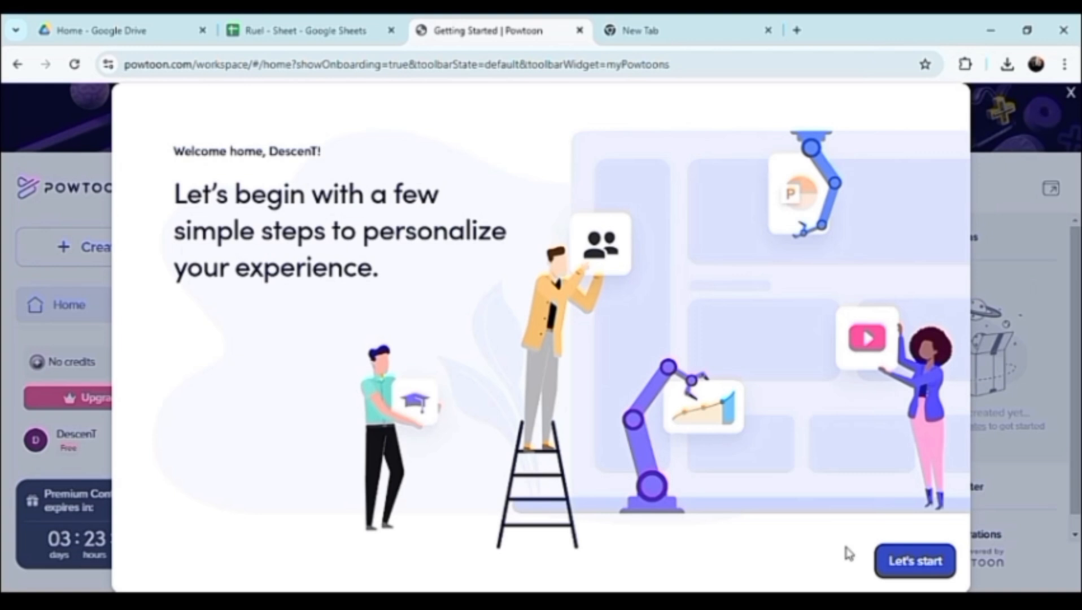
Complete personalization as 'a non profit' making 'marketing' content, and accept the premium gift.
click(915, 561)
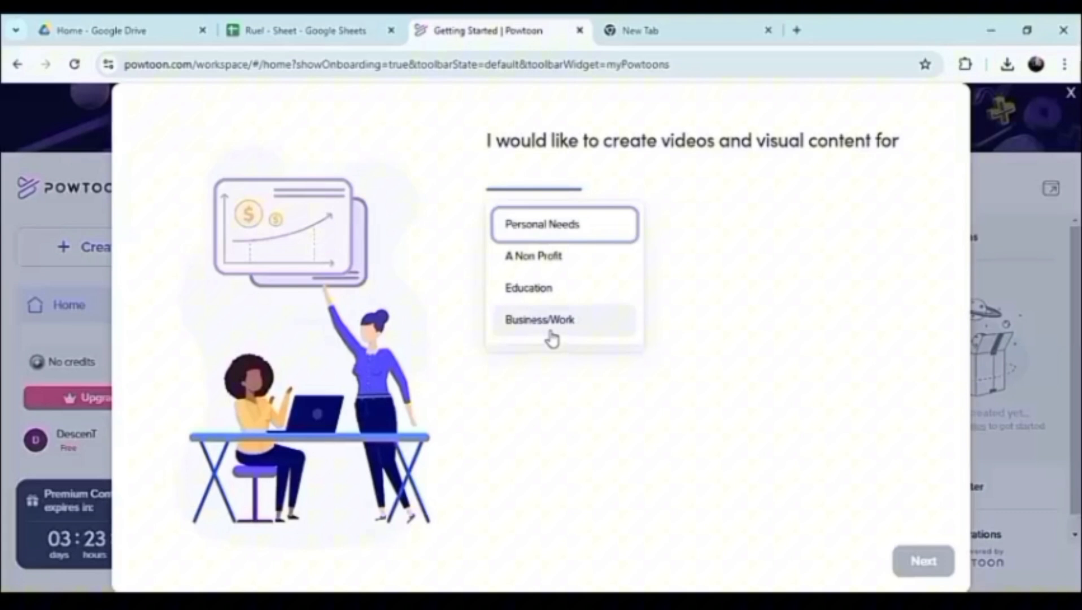
click(532, 255)
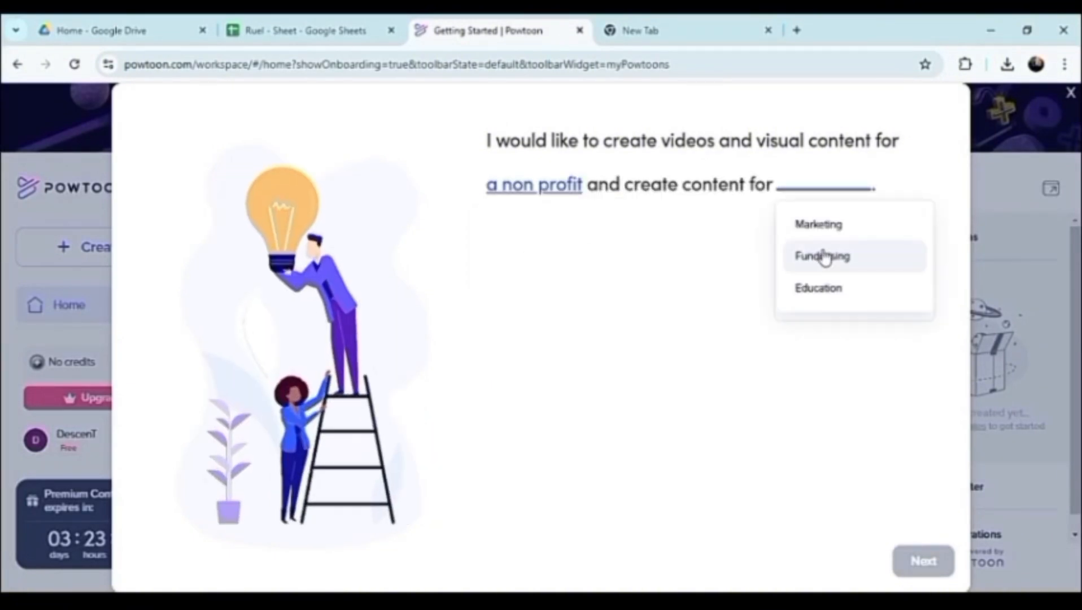
click(819, 224)
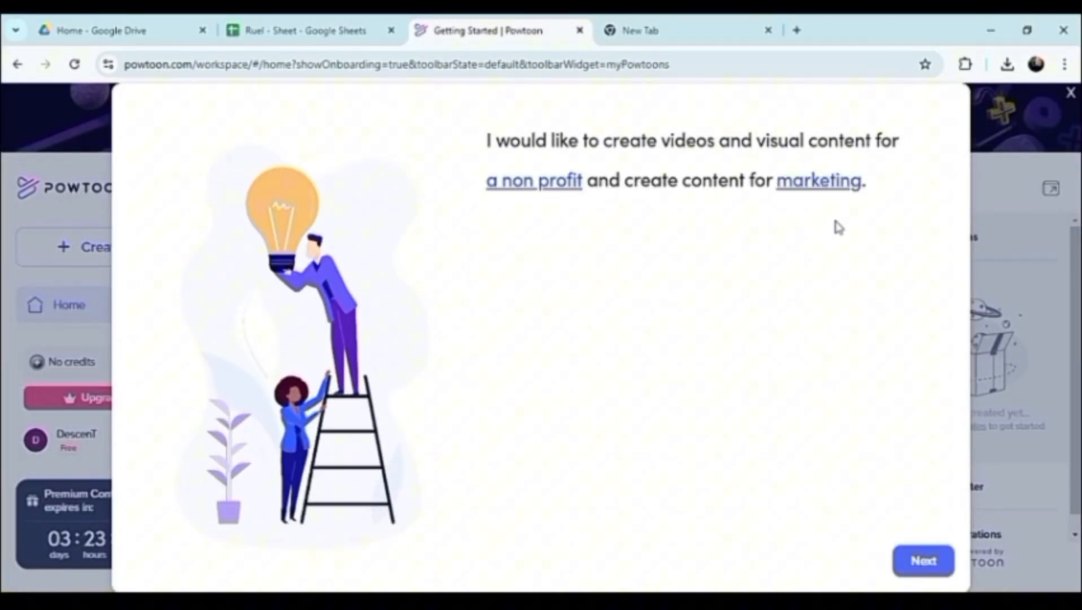
click(922, 560)
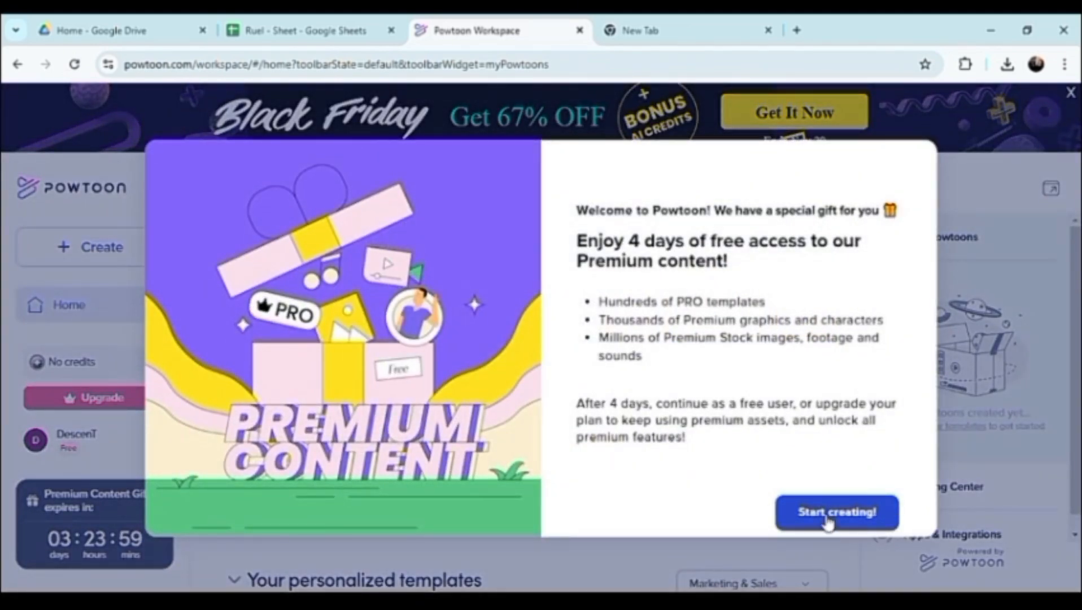
click(836, 512)
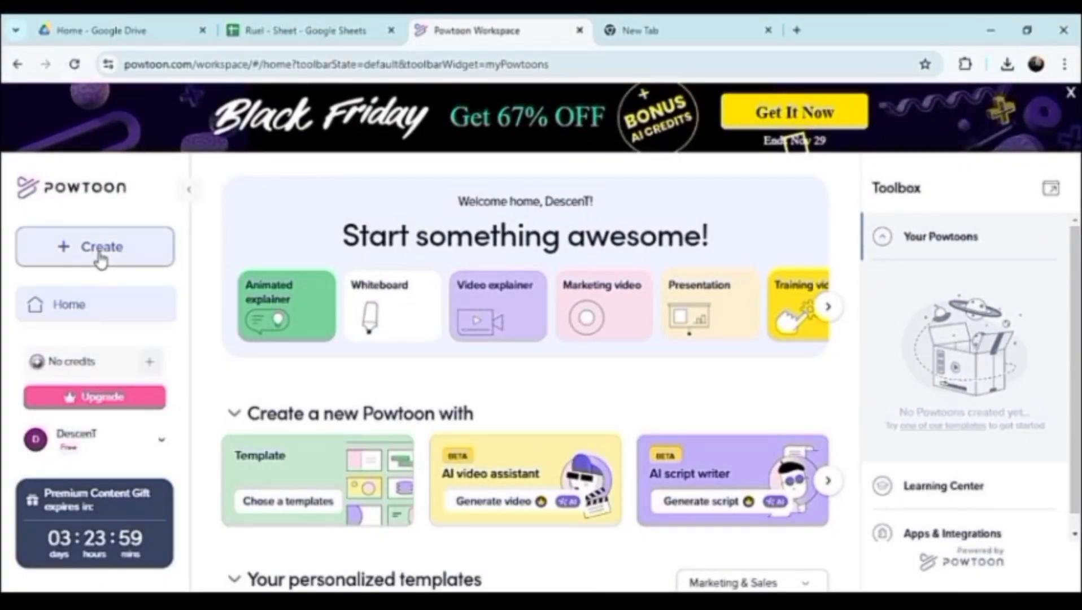
Choose Animated explainer from the Create menu, dismissing the Black Friday promotion.
click(94, 246)
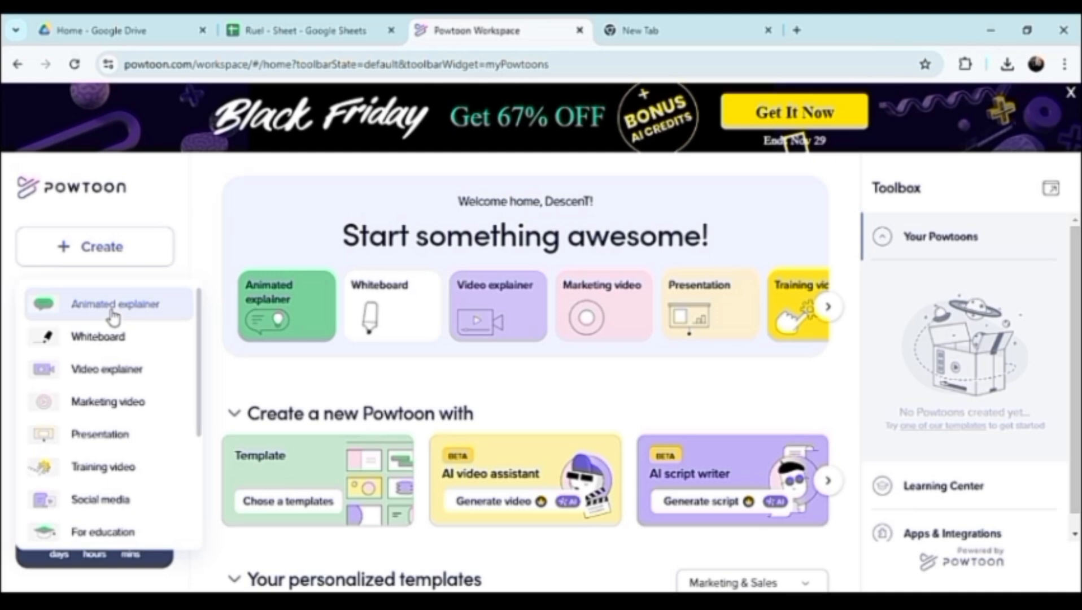
click(116, 304)
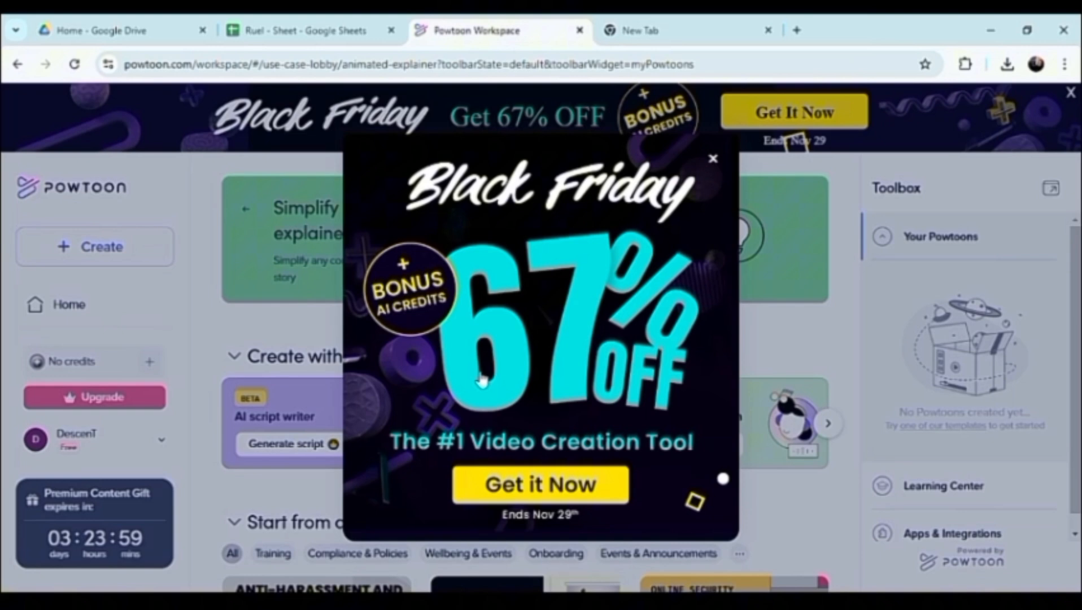
click(714, 159)
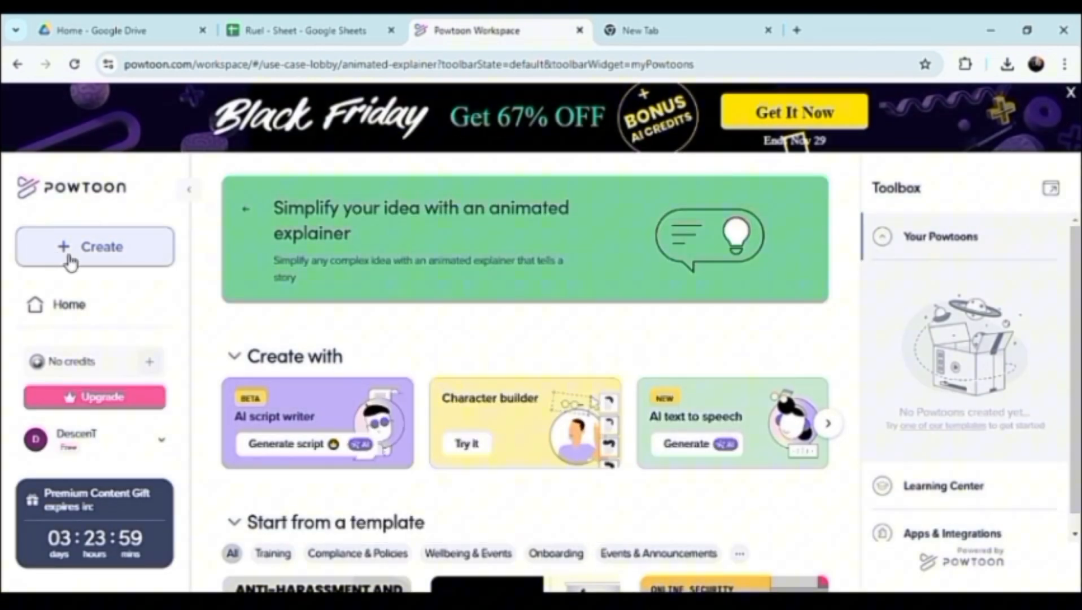
click(94, 247)
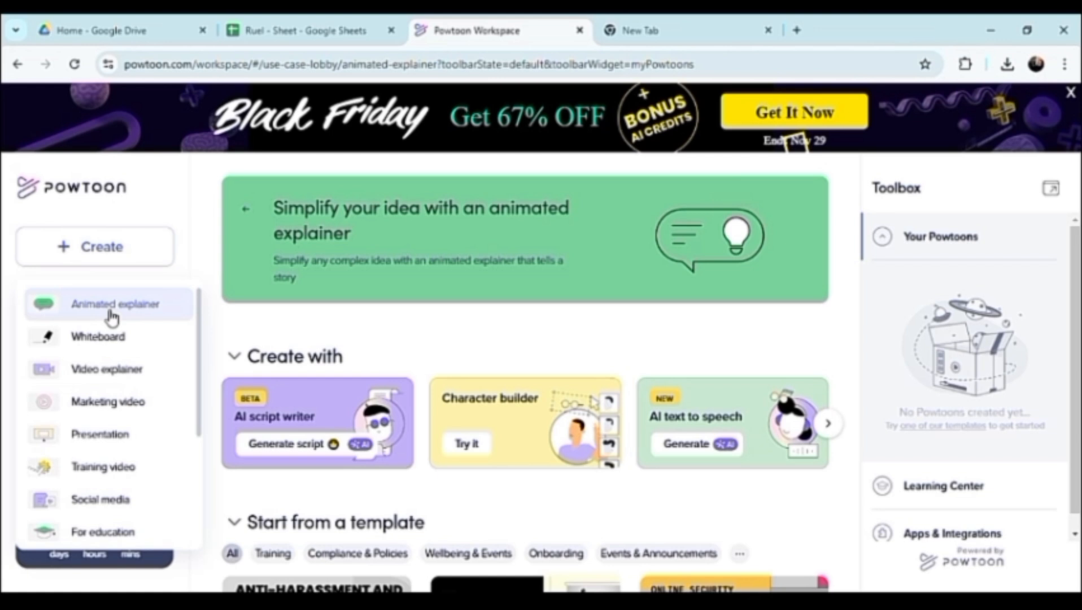
mouse_move(121, 375)
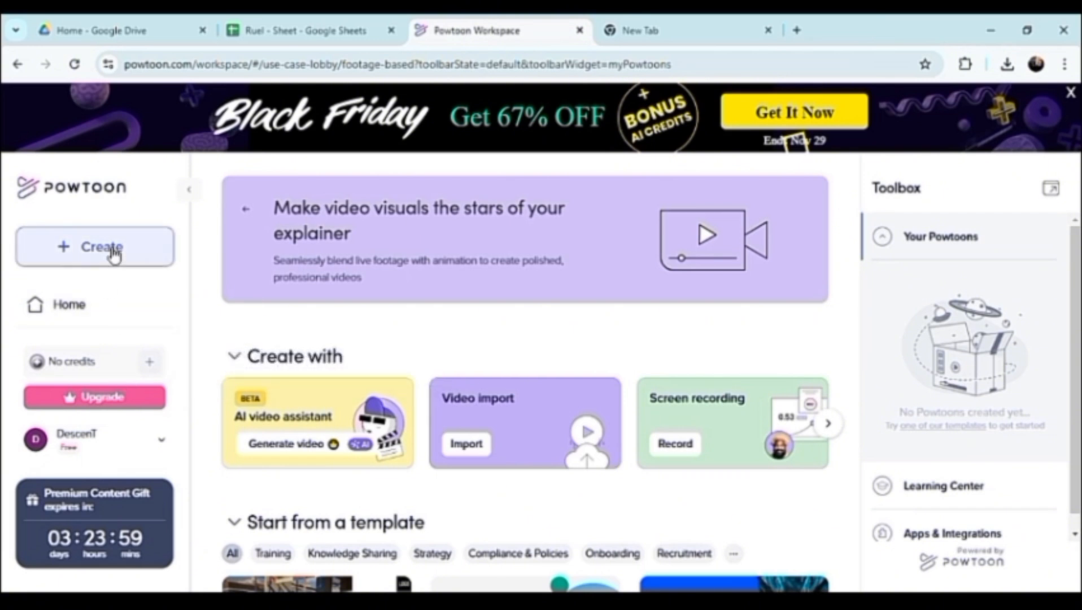
click(94, 247)
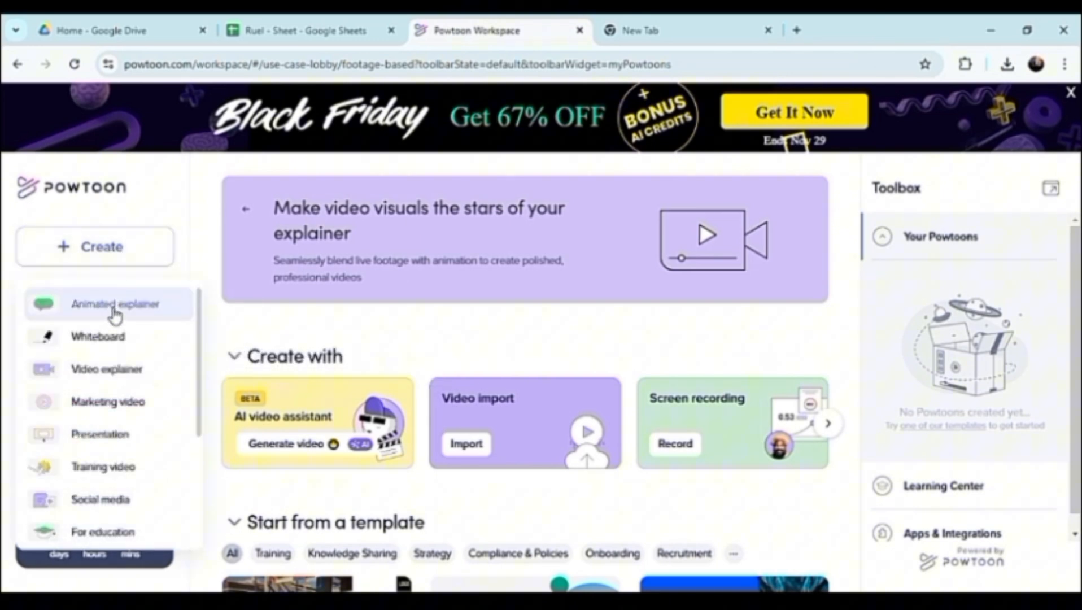
click(115, 304)
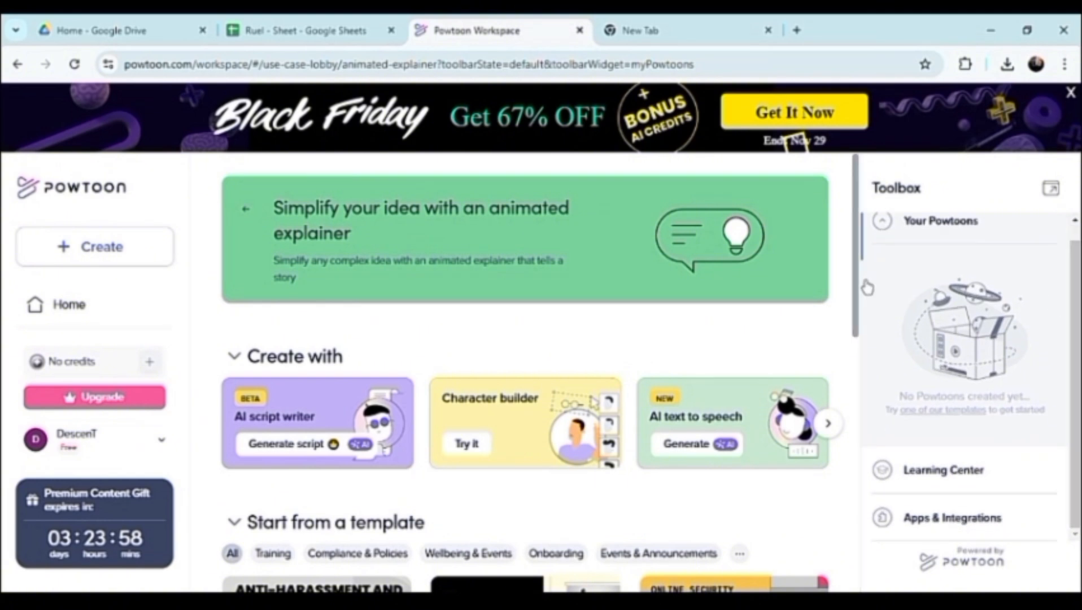
Preview the Anti-Harassment and Discrimination template under Start from a template.
scroll(down, 3)
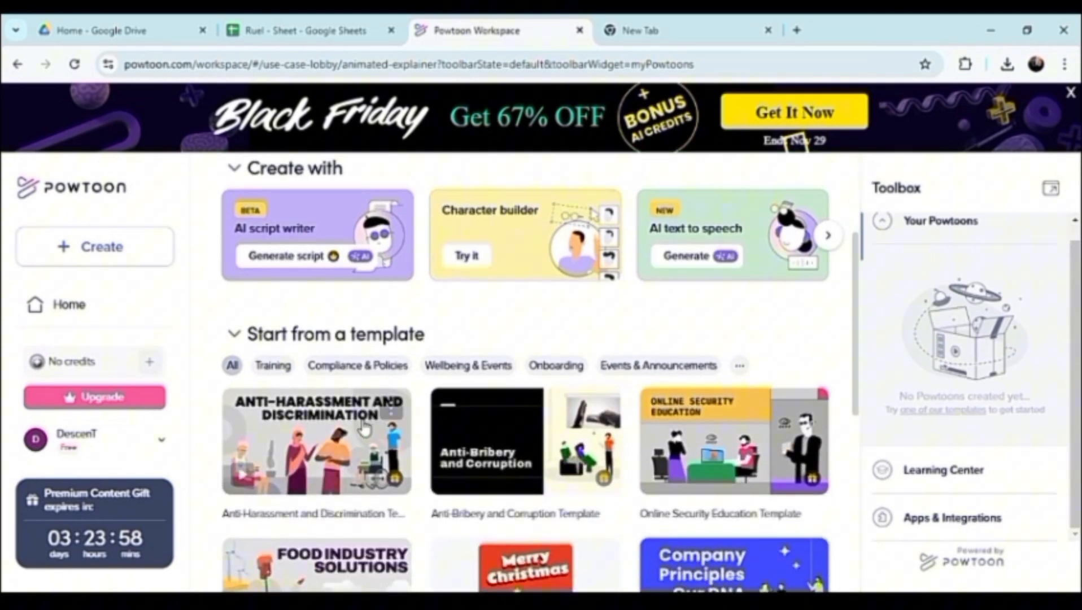
click(316, 442)
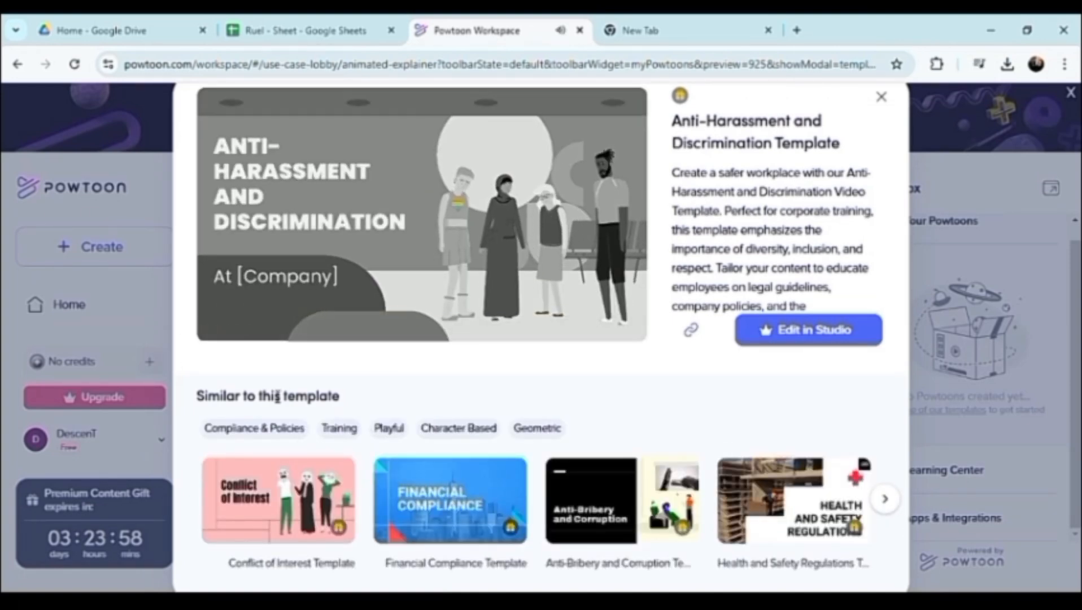
click(420, 217)
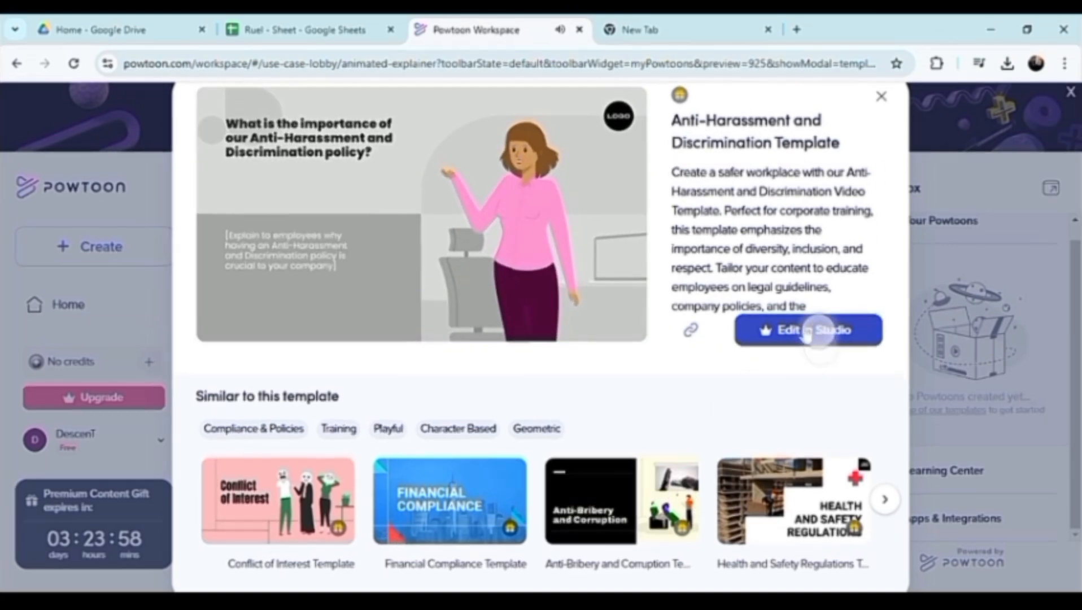
click(807, 330)
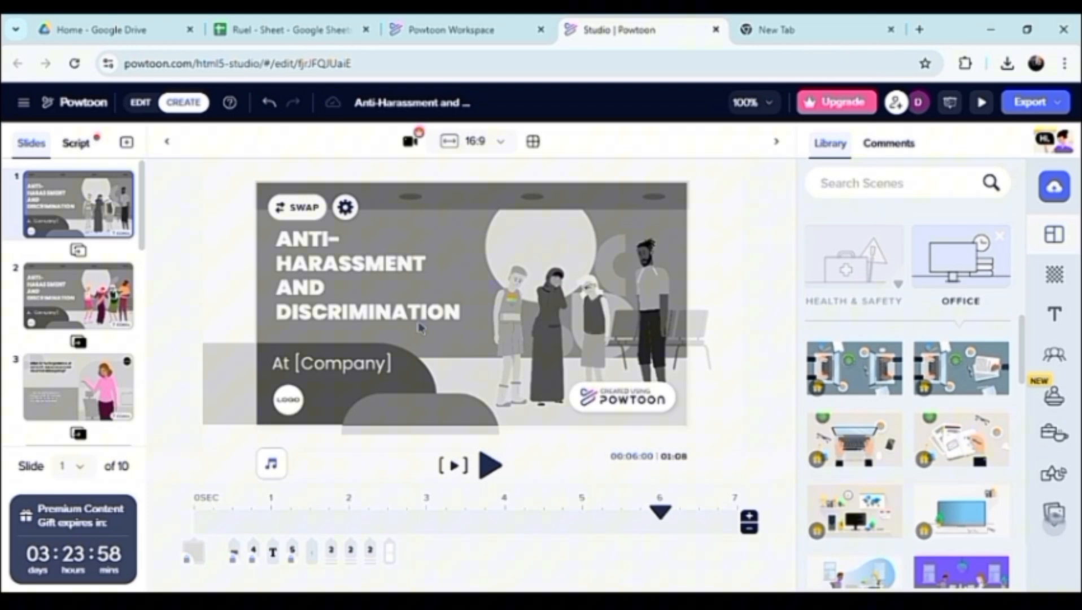
mouse_move(1055, 313)
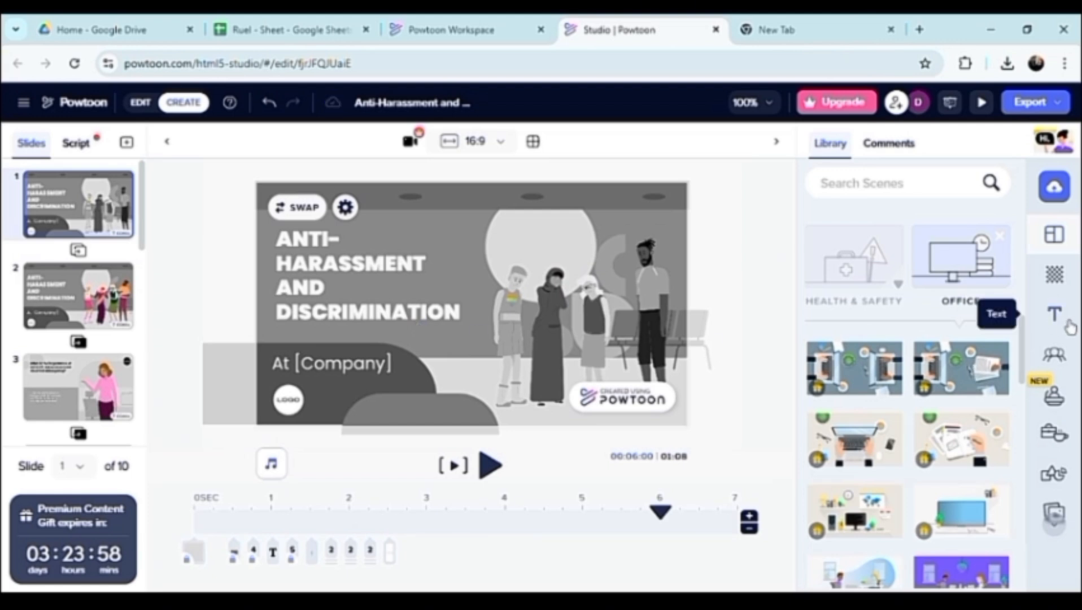
Add an 'Add Title' text box to slide 1 from the Text library.
click(1054, 314)
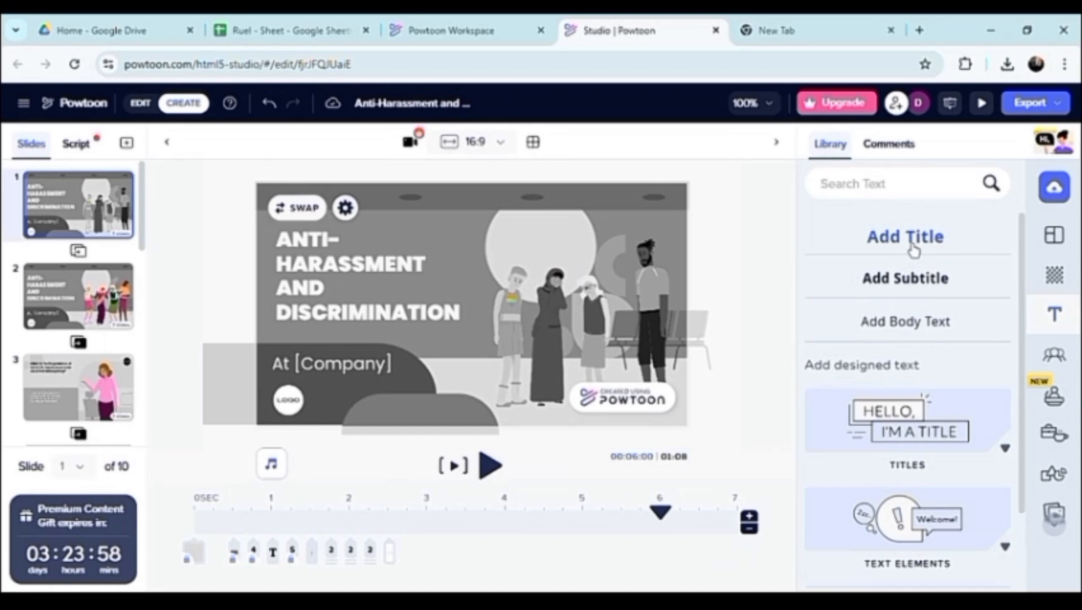
click(905, 236)
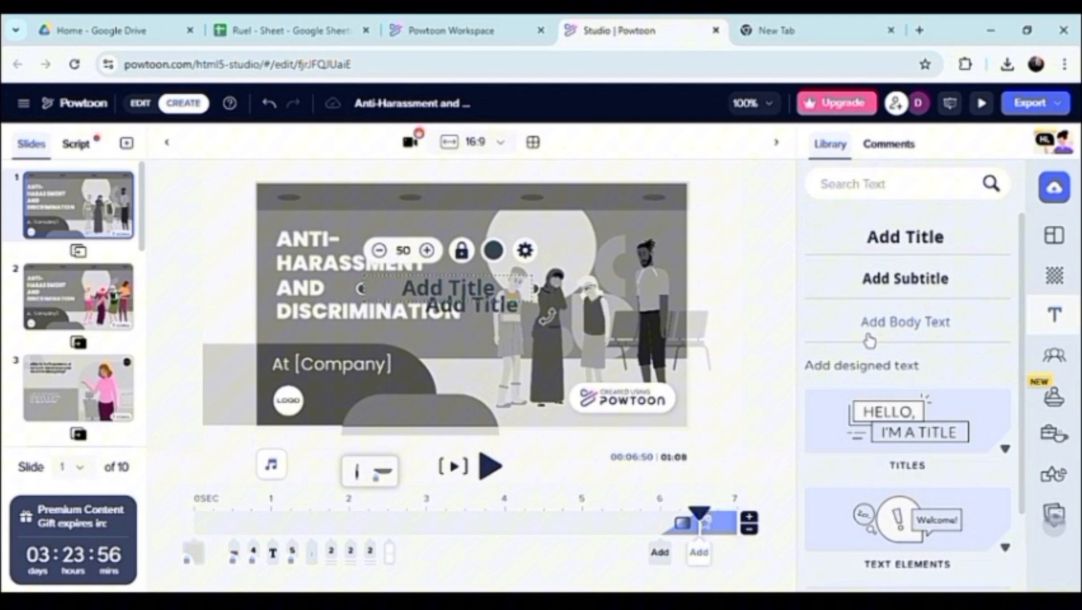
mouse_move(755, 308)
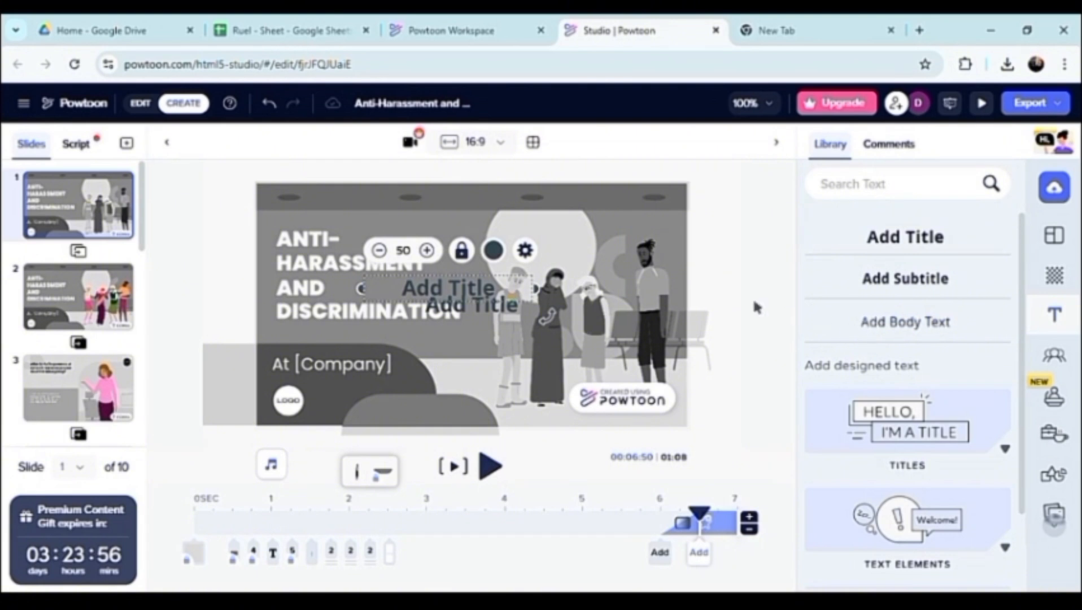
mouse_move(459, 310)
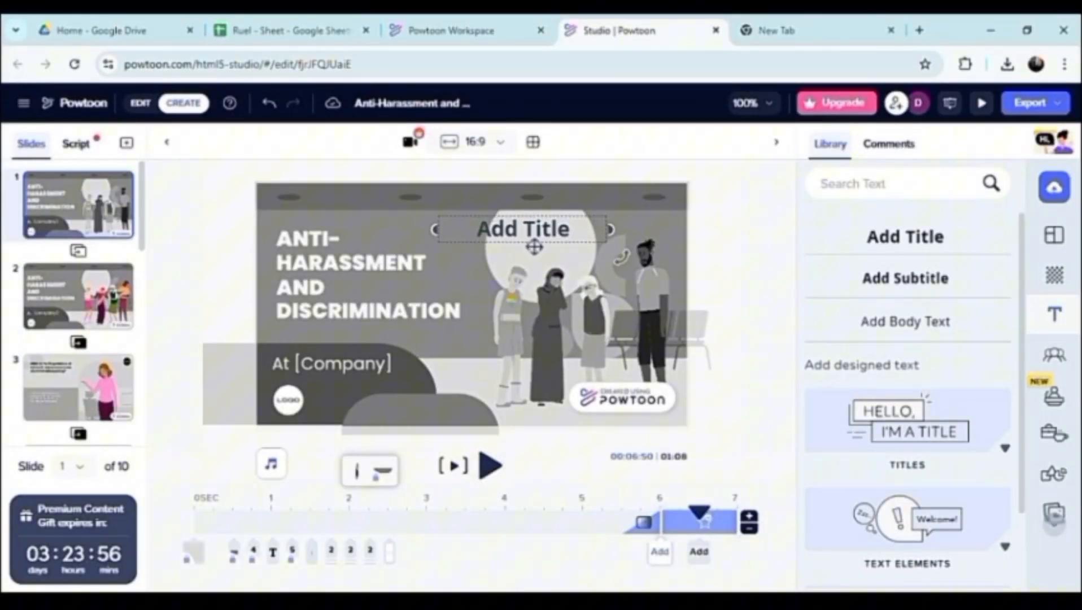
Select the new title text box on slide 1.
click(523, 228)
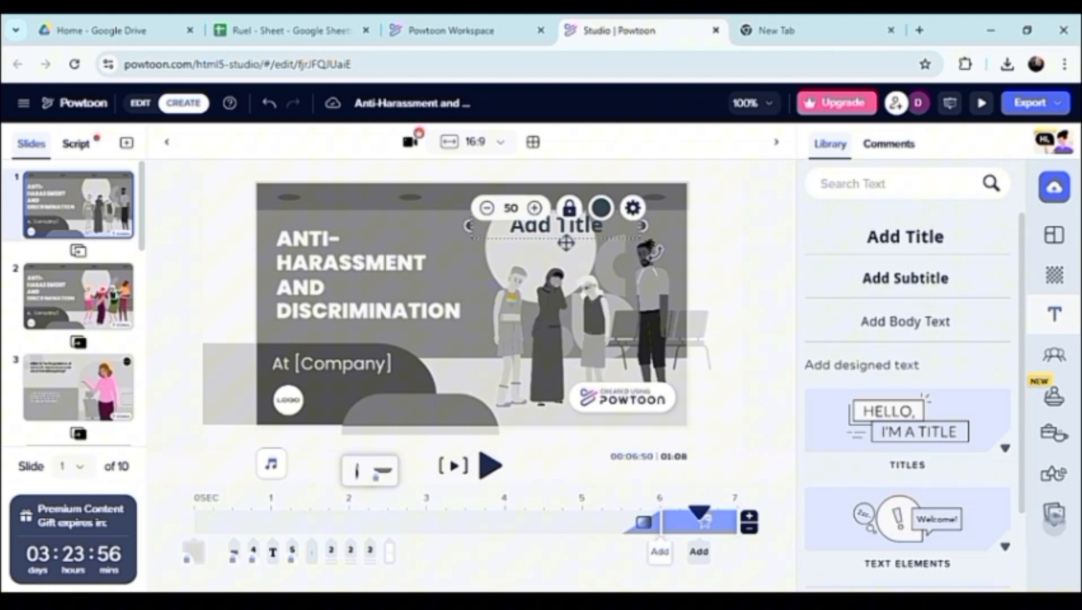
mouse_move(1064, 114)
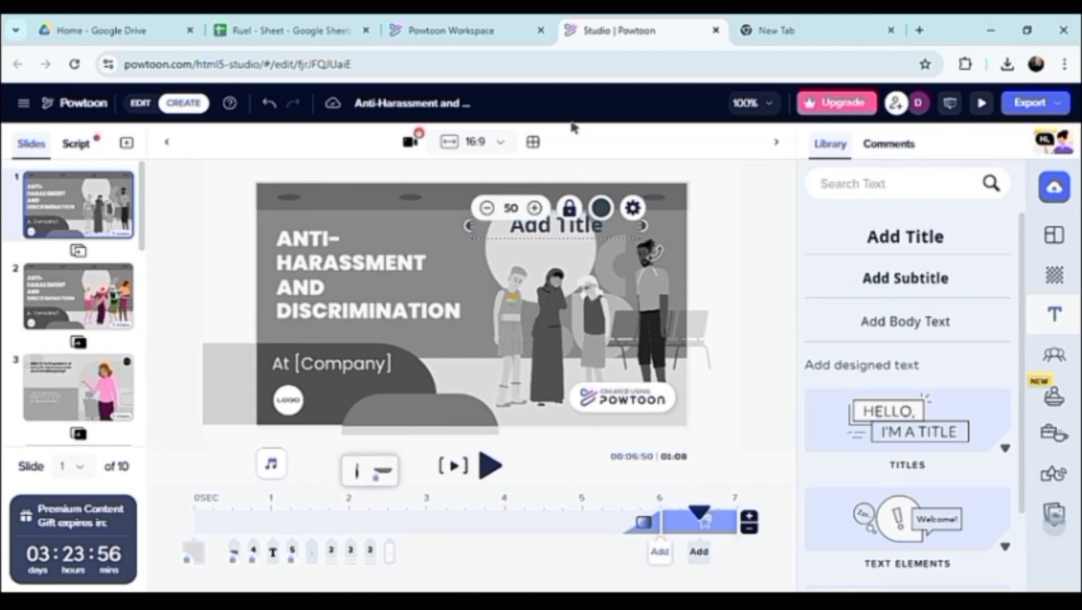
mouse_move(183, 102)
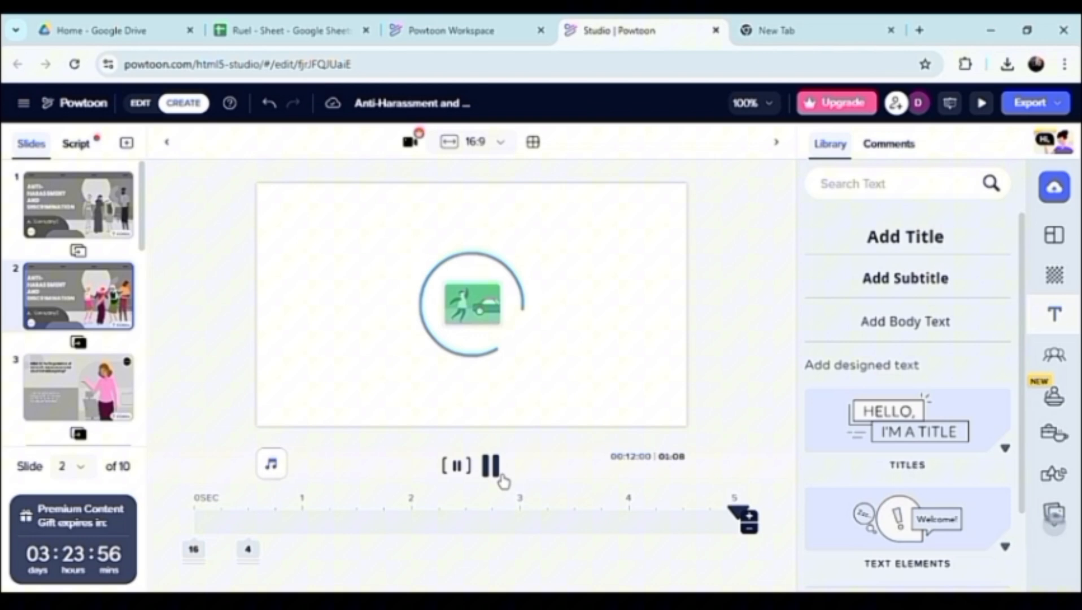
Switch to slide 3 in the Slides panel.
click(78, 387)
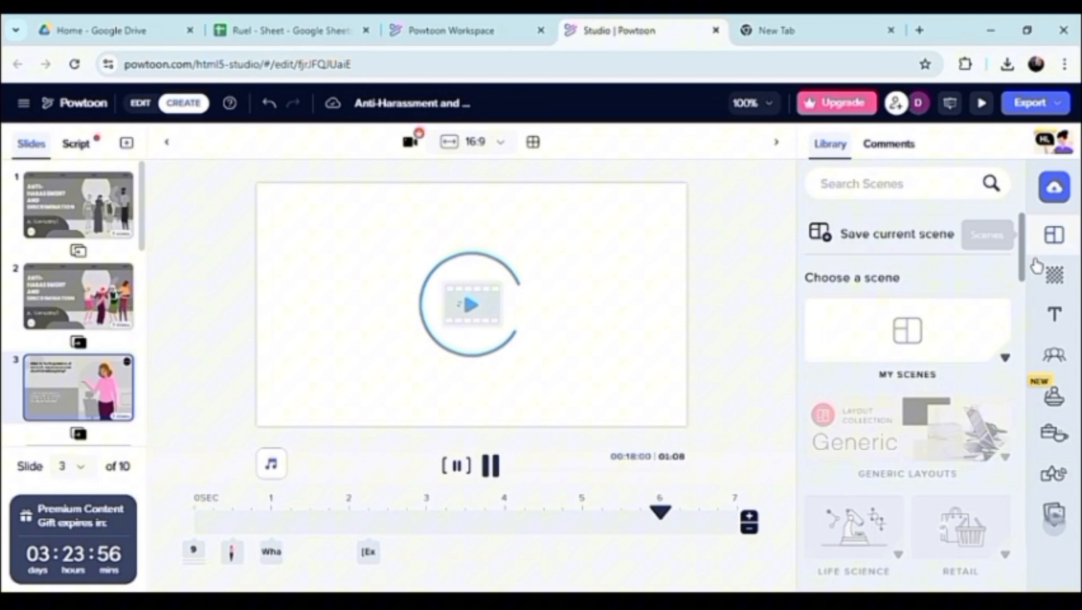
Replace slide 3 with the office laptops scene, turning off confirmations, then revisit slide 1.
scroll(down, 3)
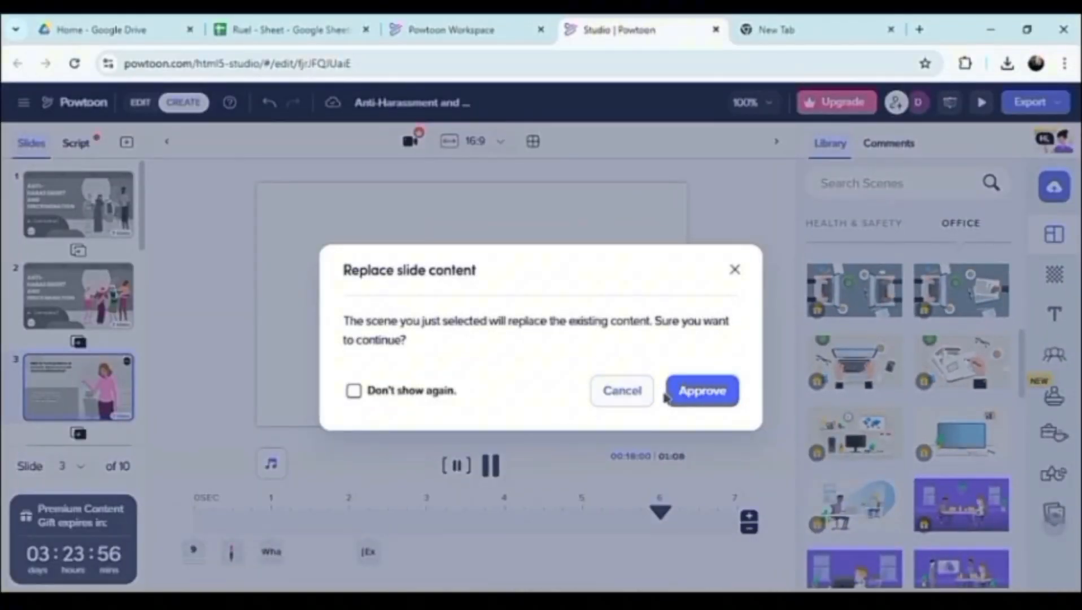
mouse_move(375, 408)
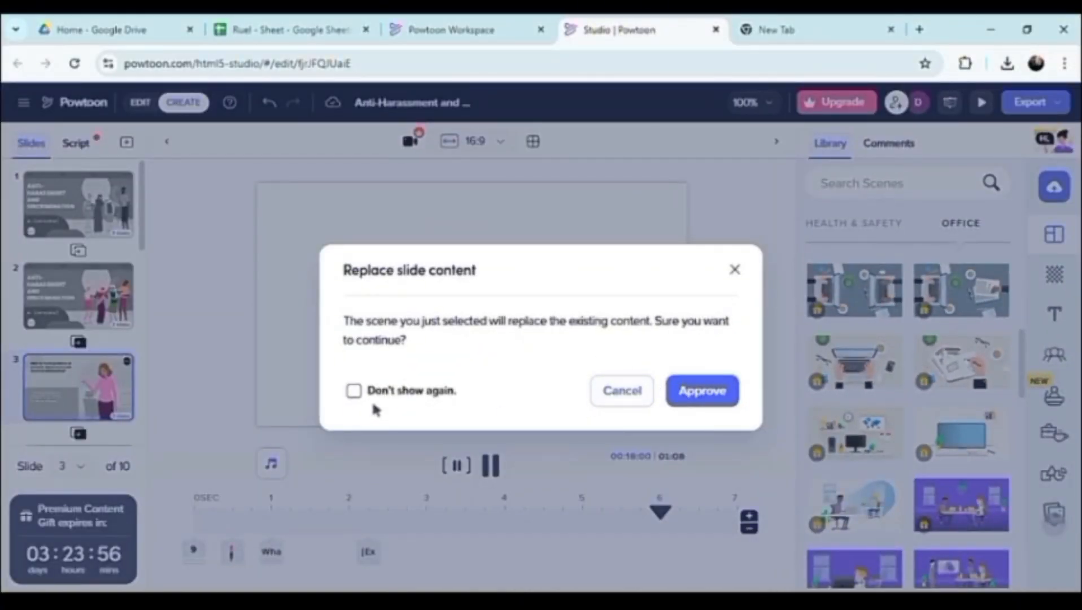
click(353, 390)
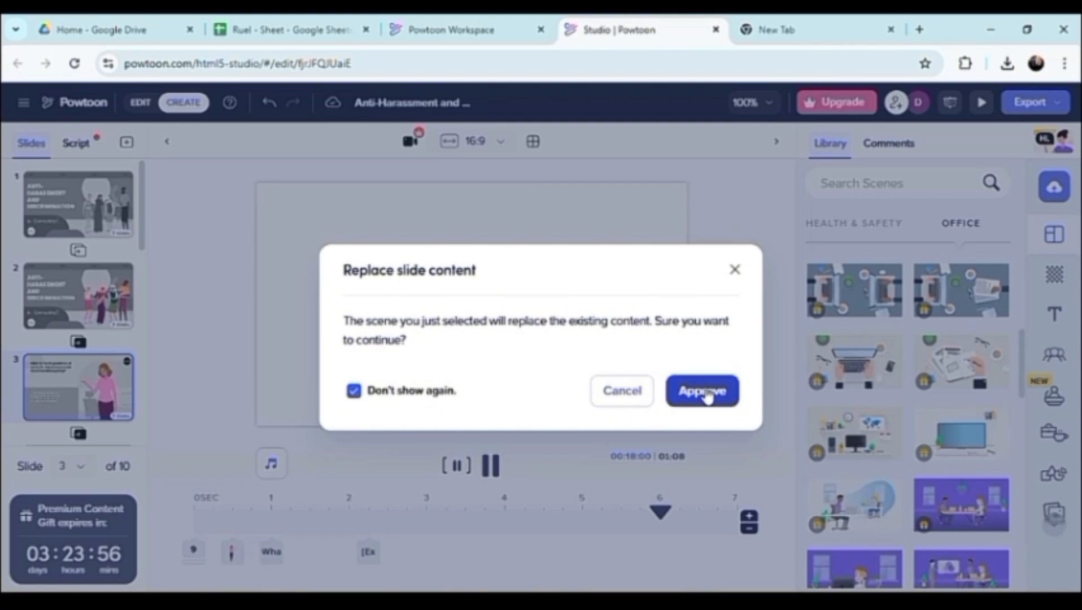
click(701, 390)
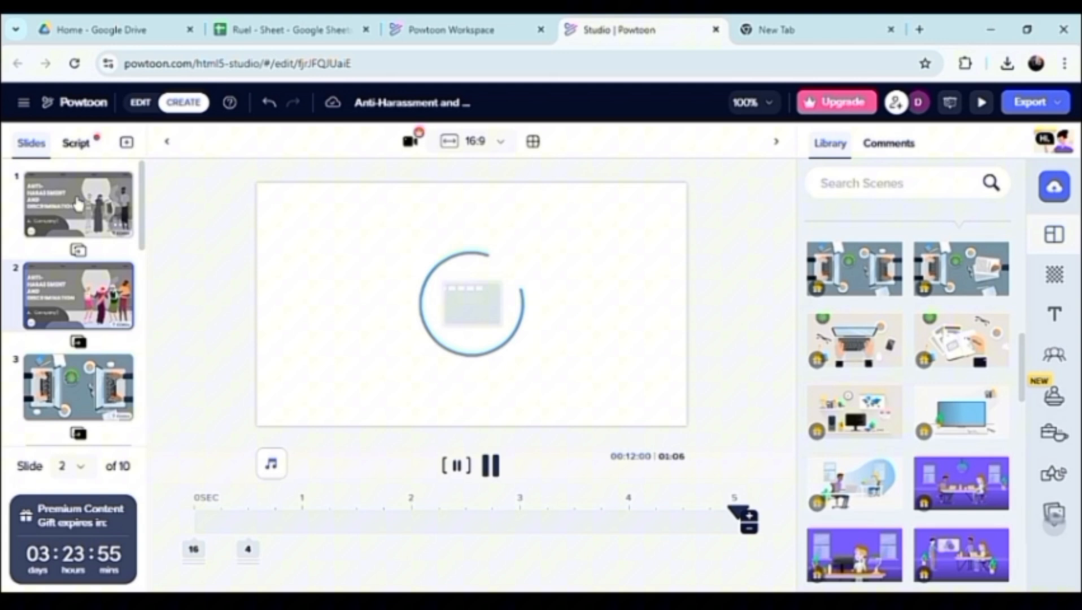
click(78, 202)
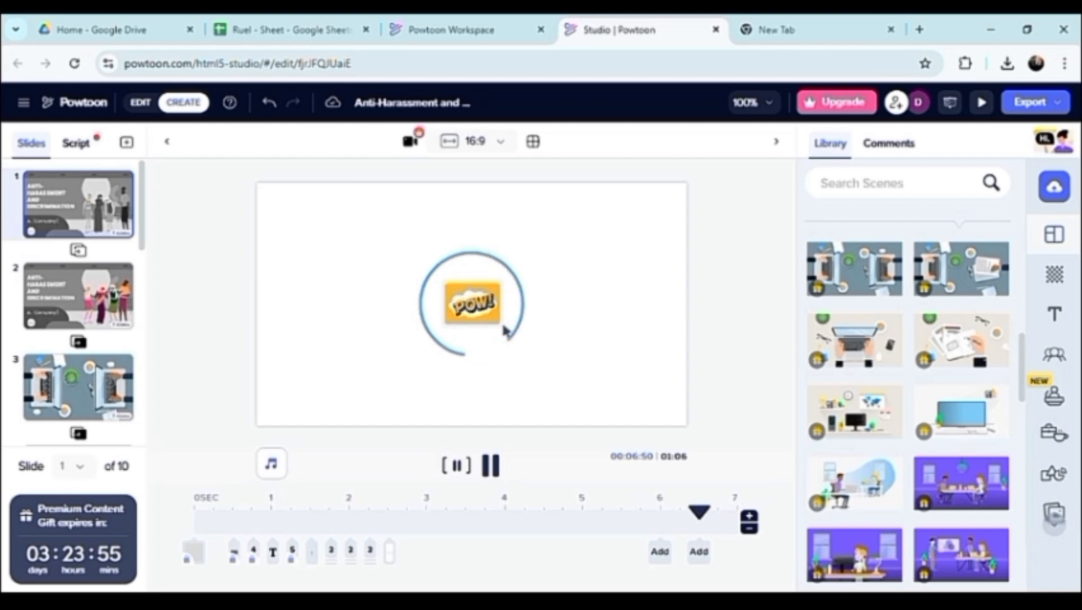
View slide 2 and play the slide preview.
click(78, 295)
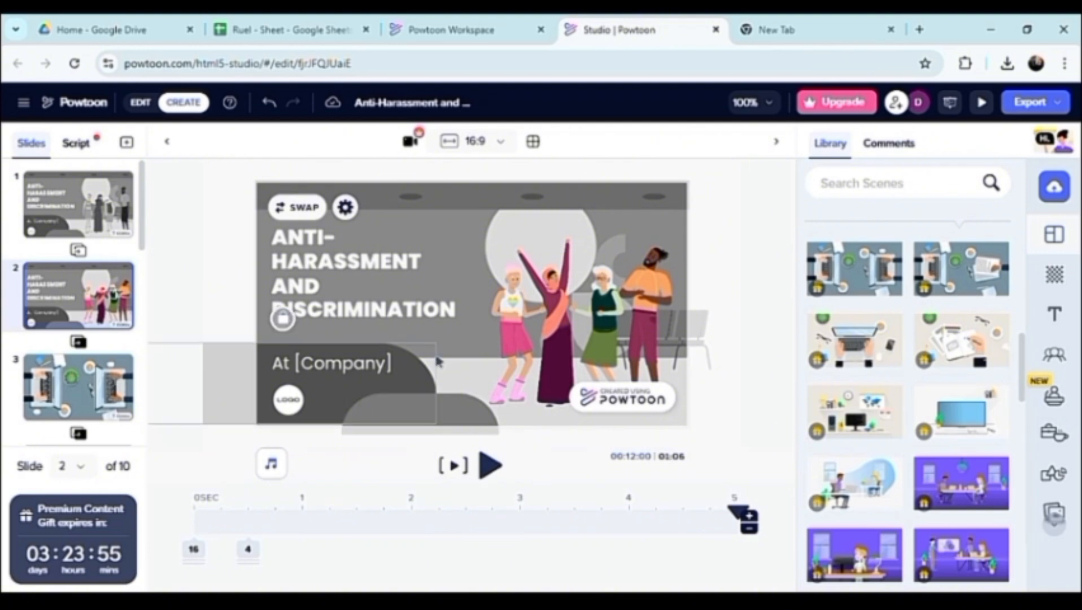
click(349, 298)
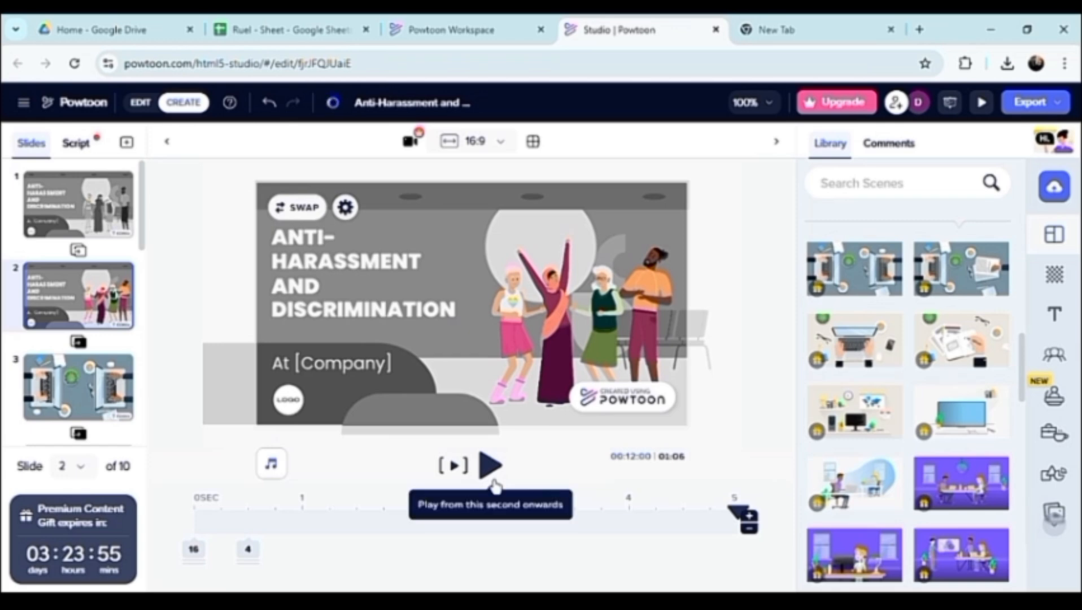
click(490, 464)
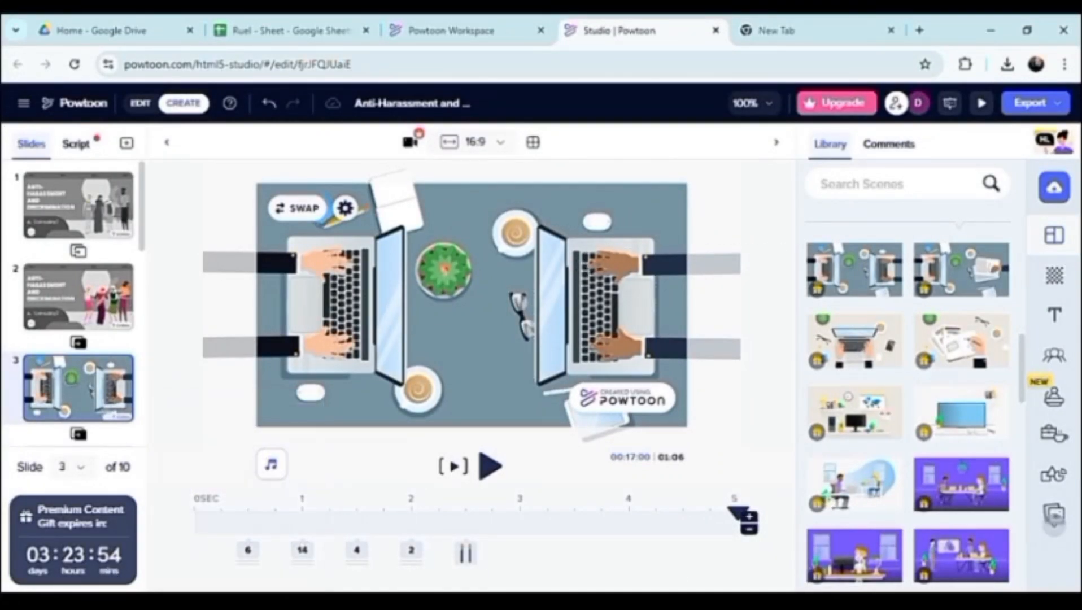
mouse_move(1054, 398)
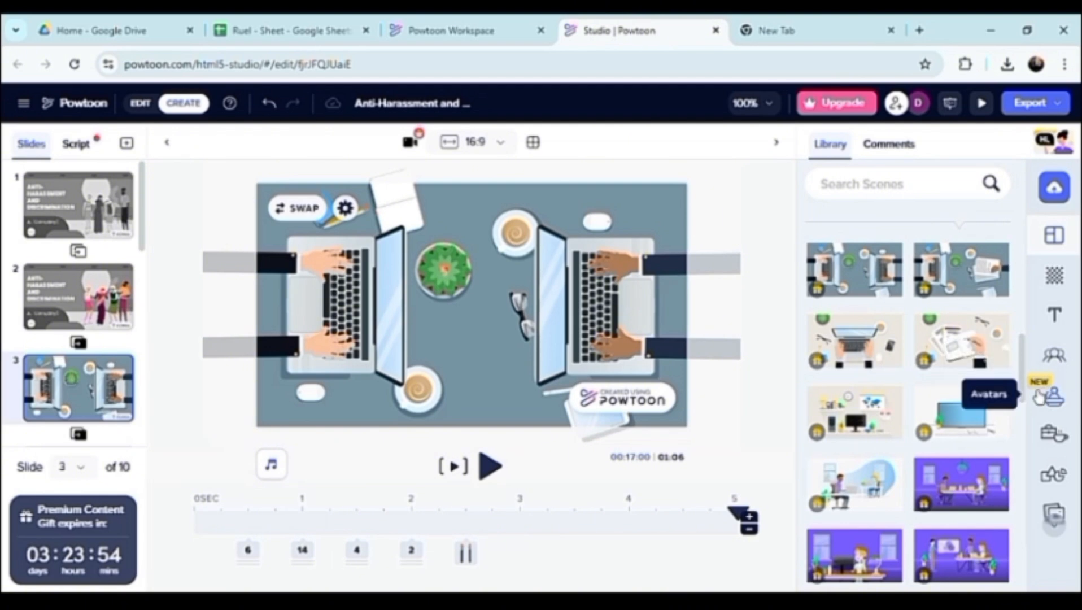
Scroll the scene library and bring up the image, video, music and voiceover upload menu.
scroll(down, 3)
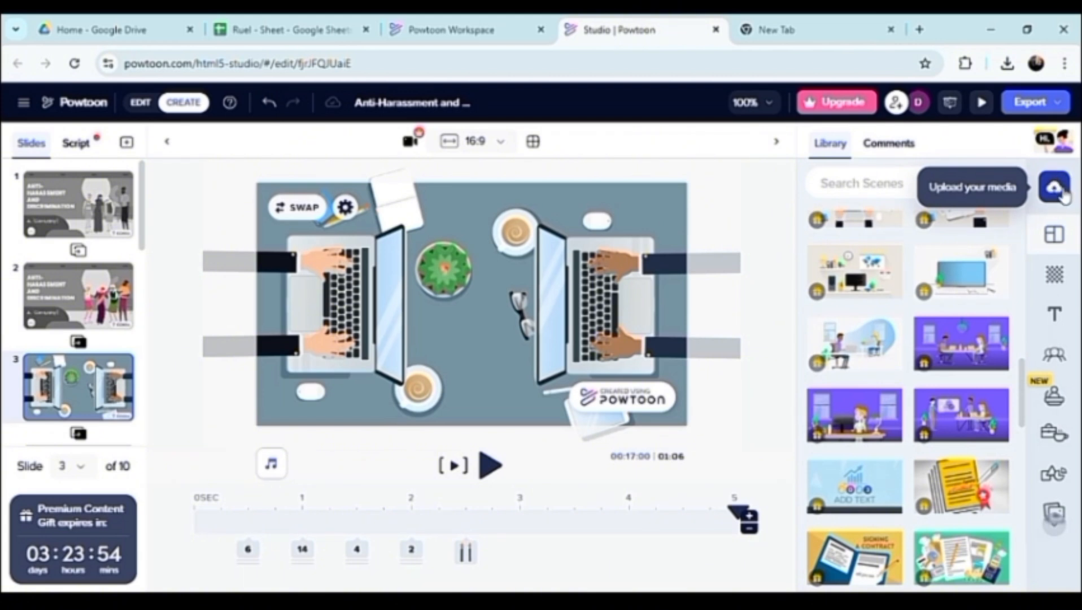
click(1054, 187)
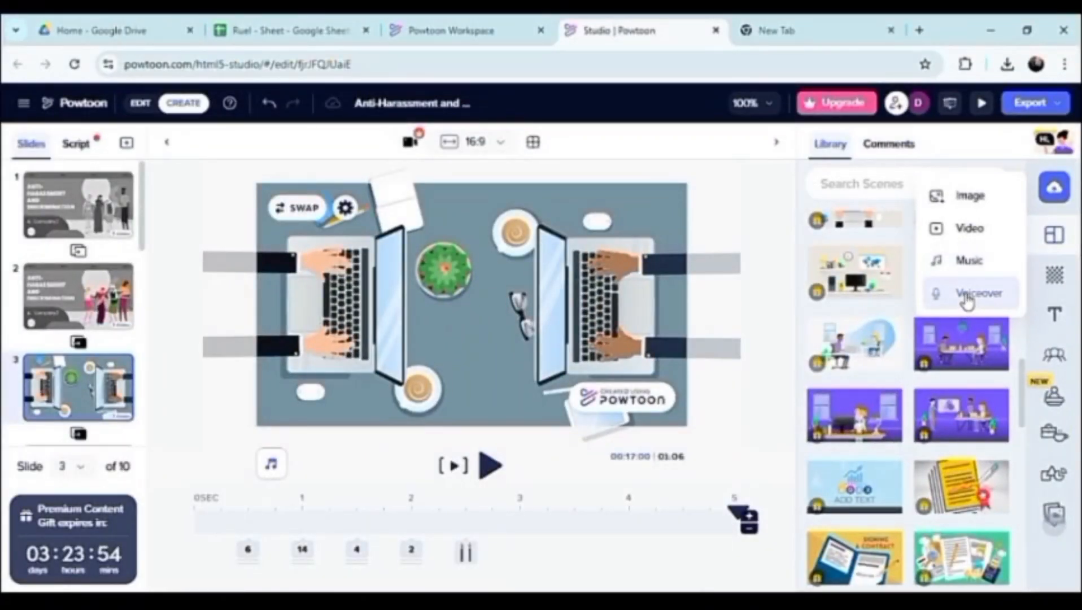
Choose Image from the upload menu to reach the image upload window.
click(969, 195)
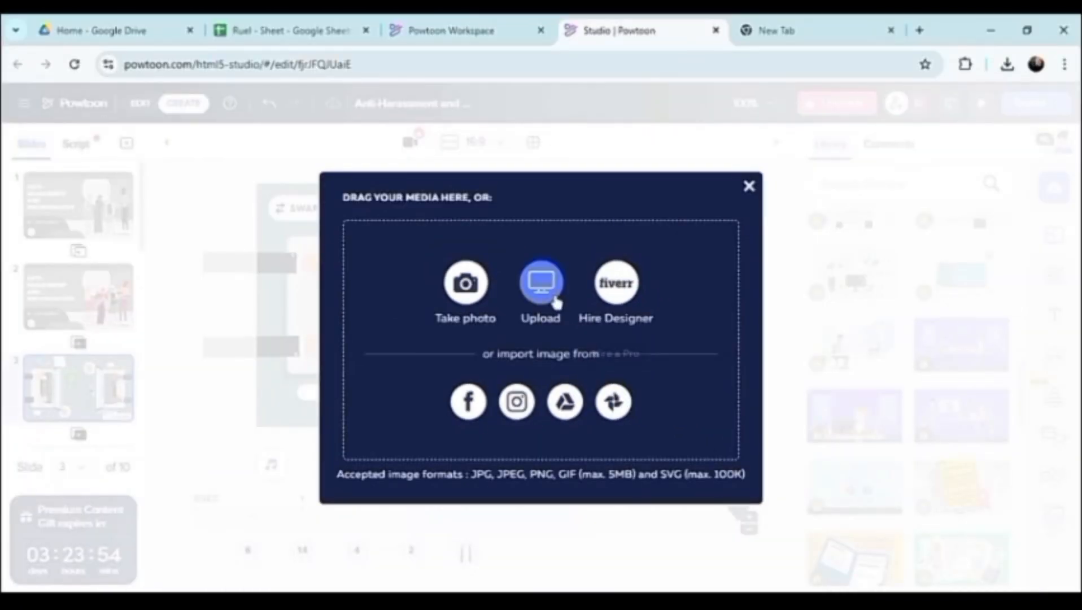
mouse_move(540, 281)
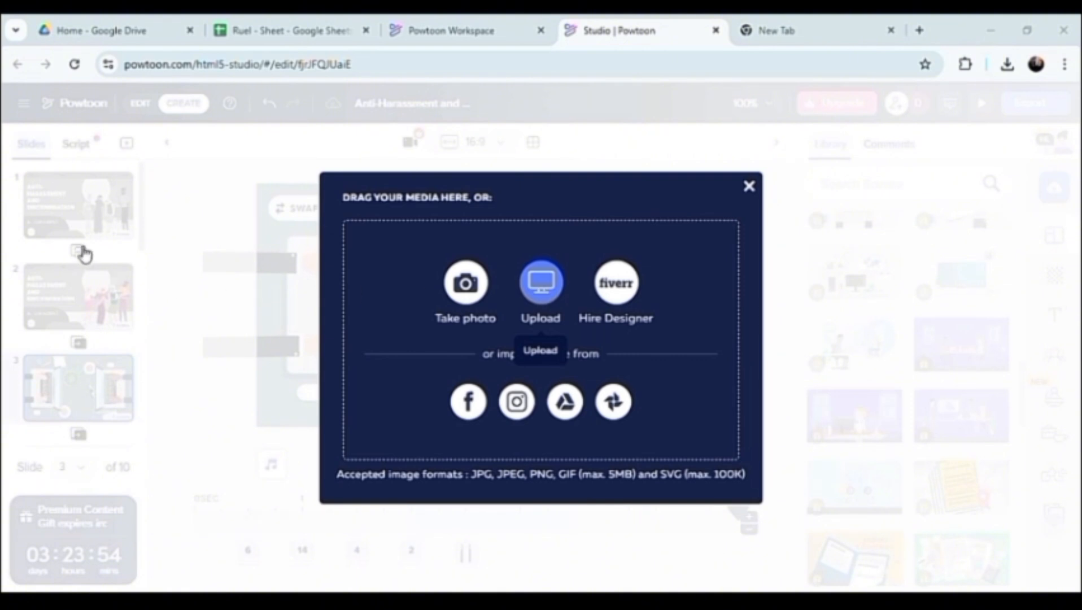
mouse_move(81, 300)
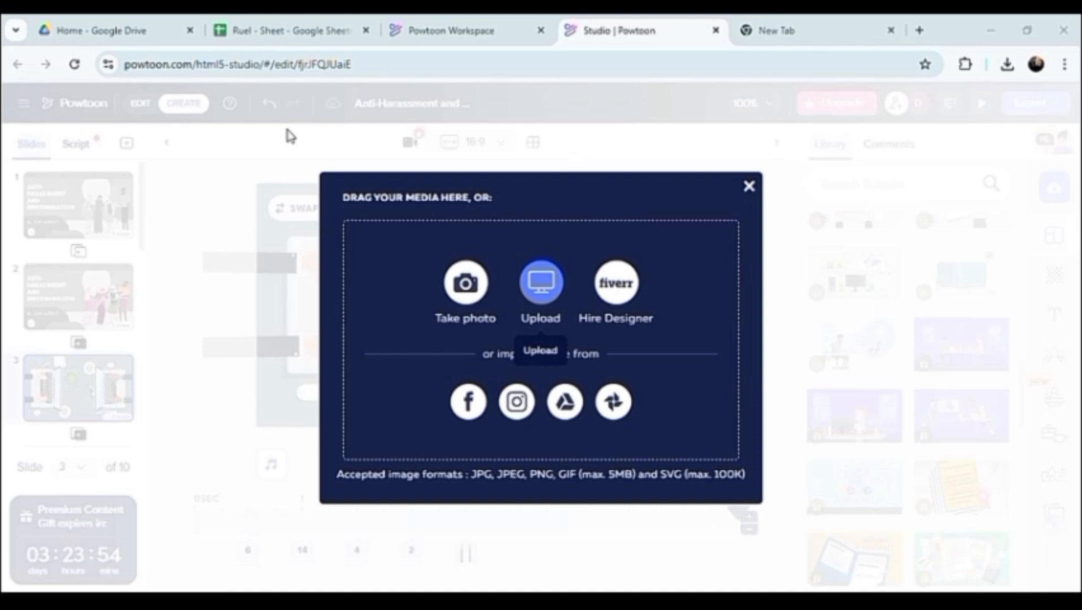
mouse_move(386, 153)
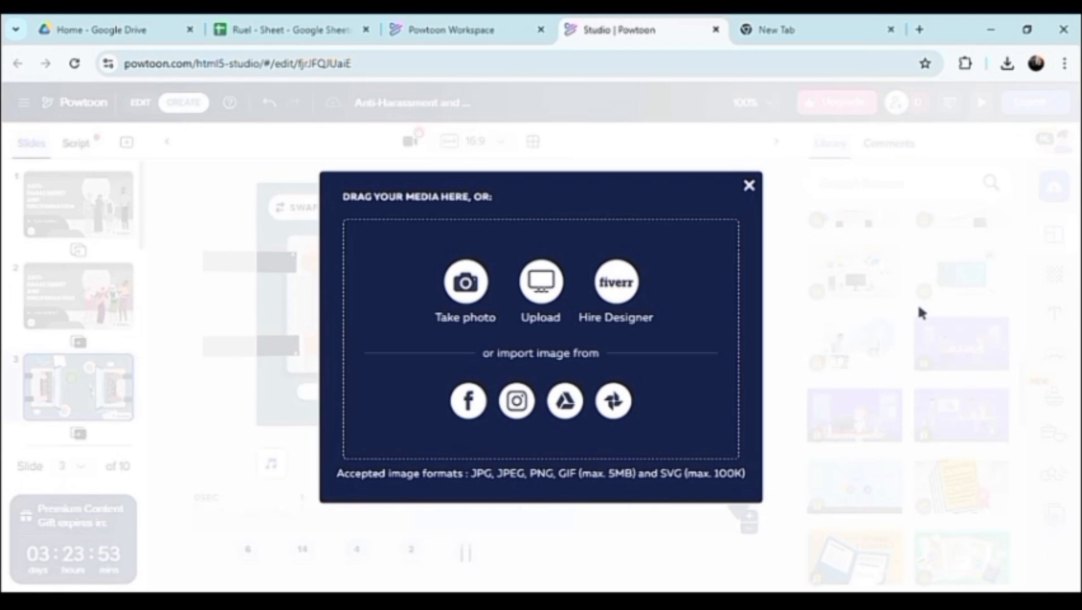
mouse_move(765, 197)
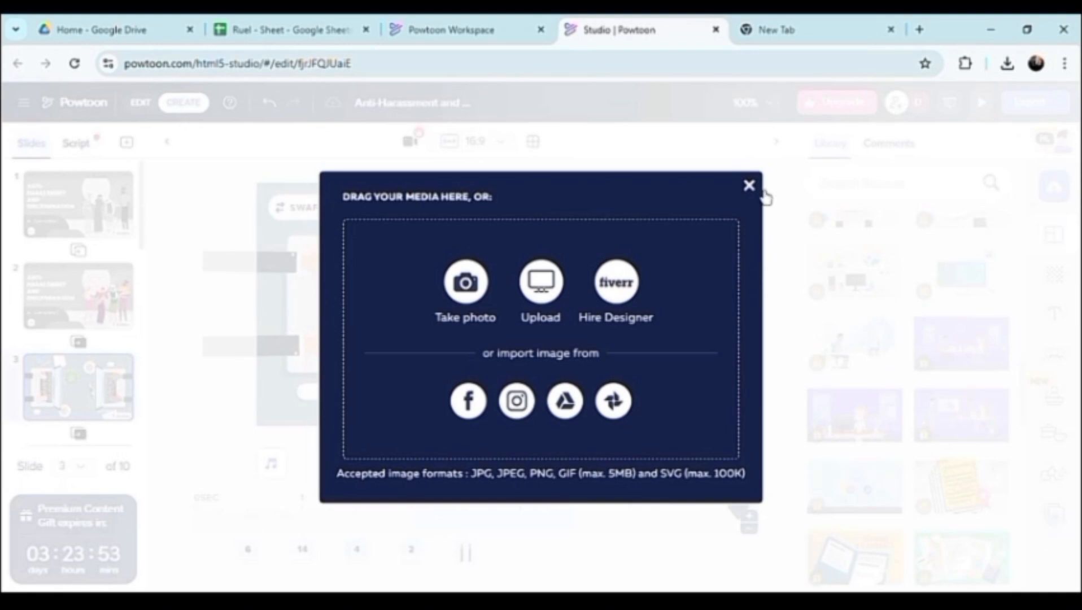
Dismiss the image upload window without adding an image and show the Export options.
click(749, 184)
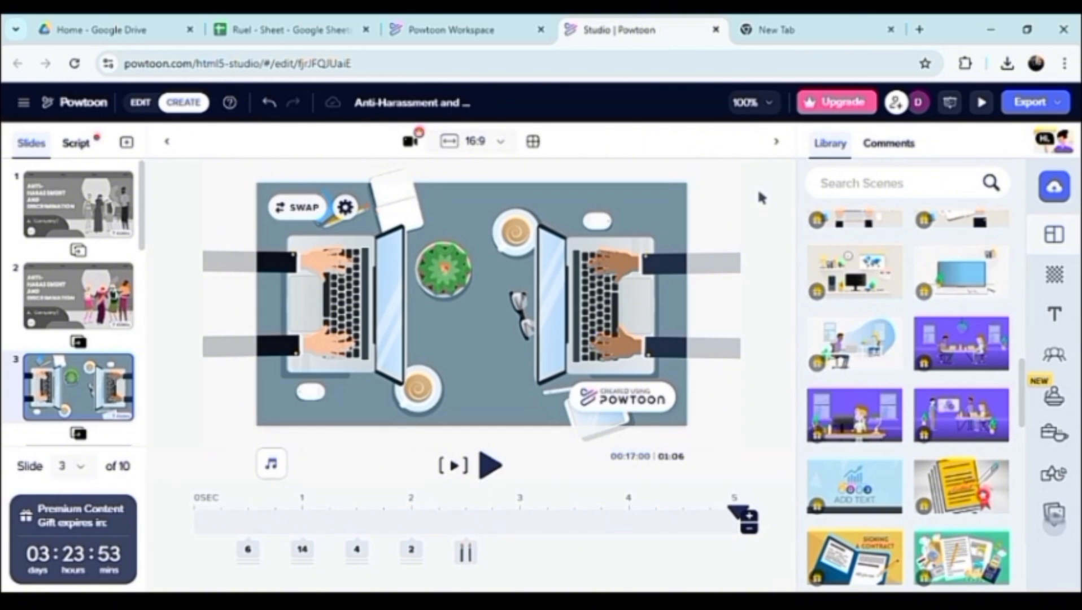
click(1029, 102)
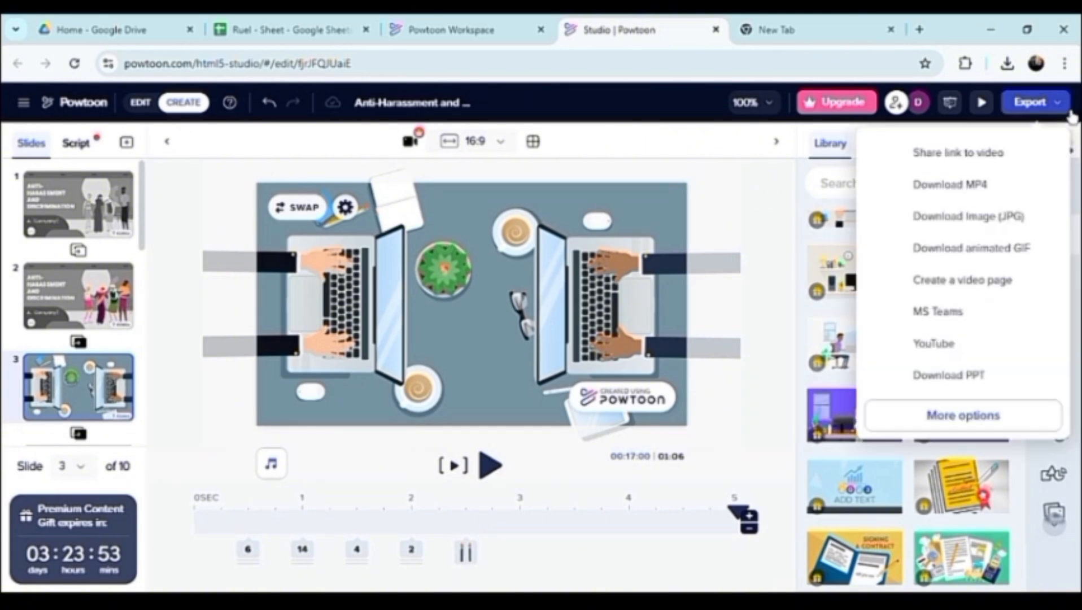